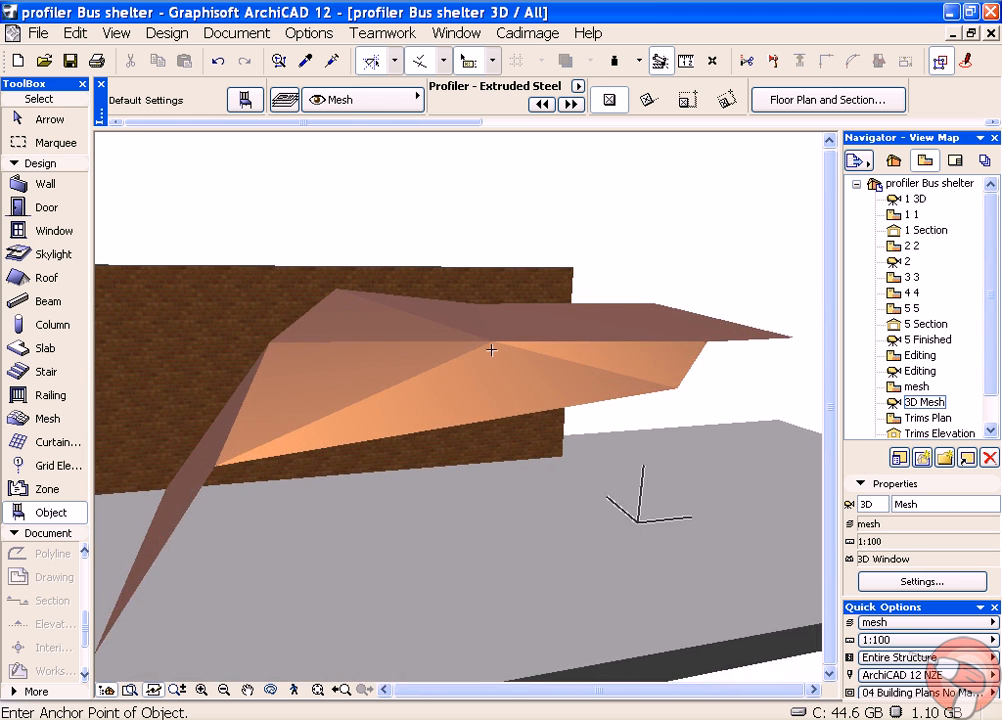
Drag-select the triangulated canopy mesh on the 1. Ground Floor plan.
drag(491, 350, 612, 365)
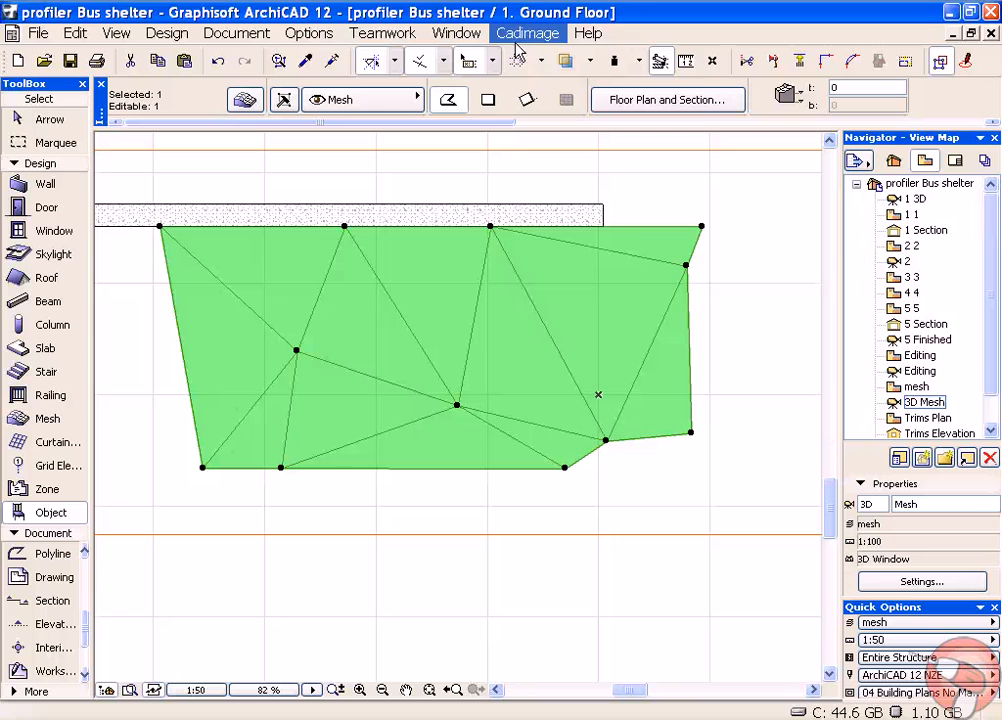
Run Cadimage 3D Profiler's Extrude along Selected Elements on the mesh.
click(528, 33)
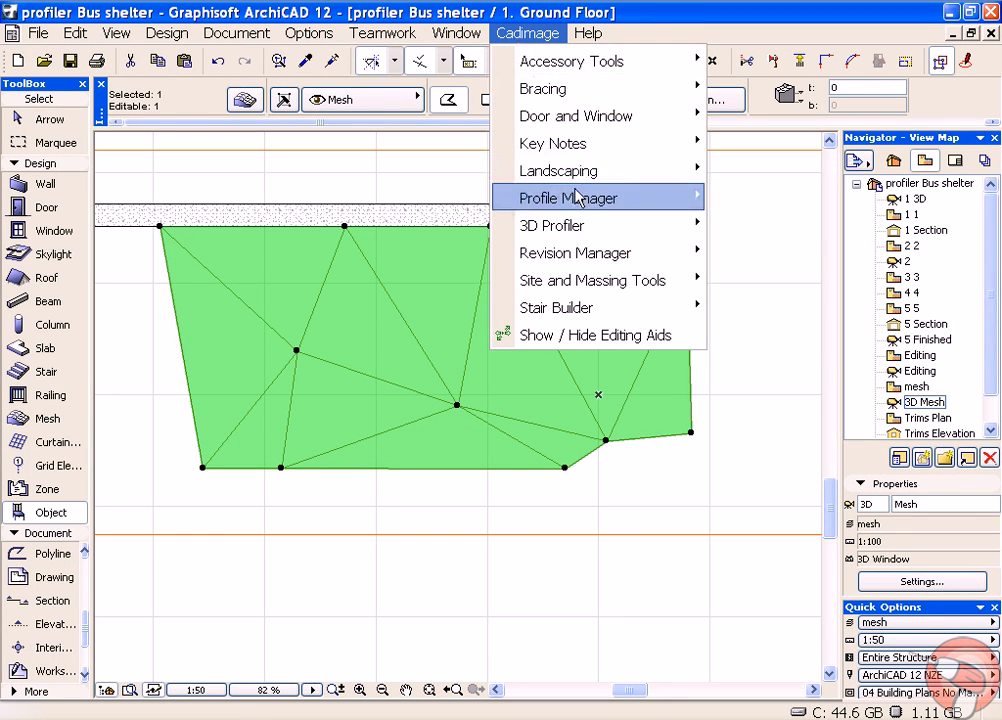
mouse_move(552, 225)
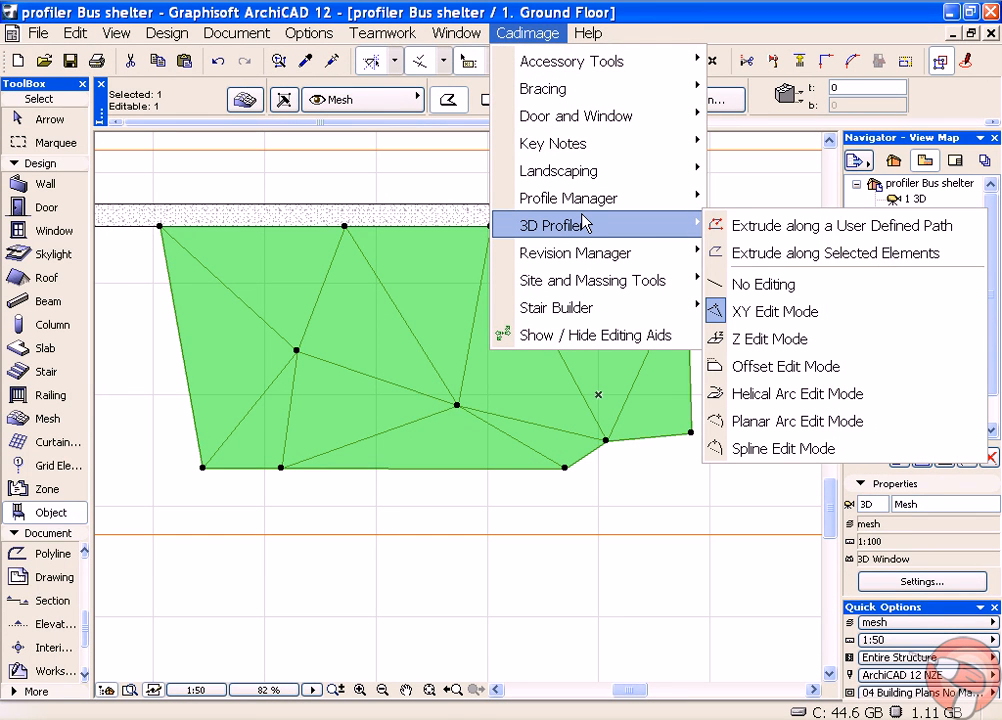
mouse_move(845, 252)
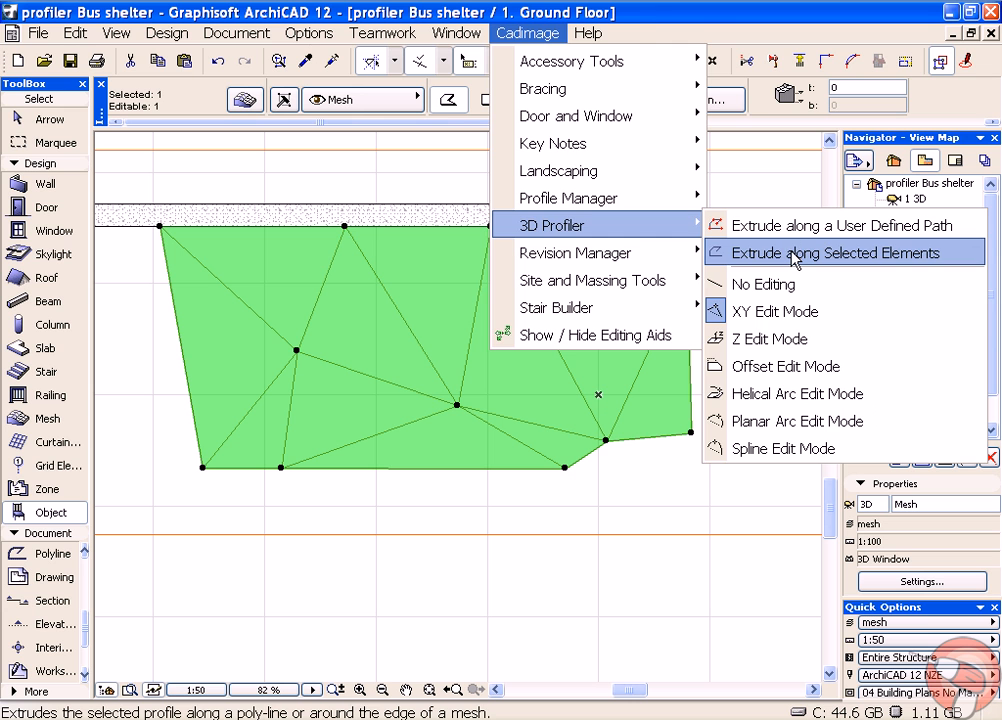
click(843, 252)
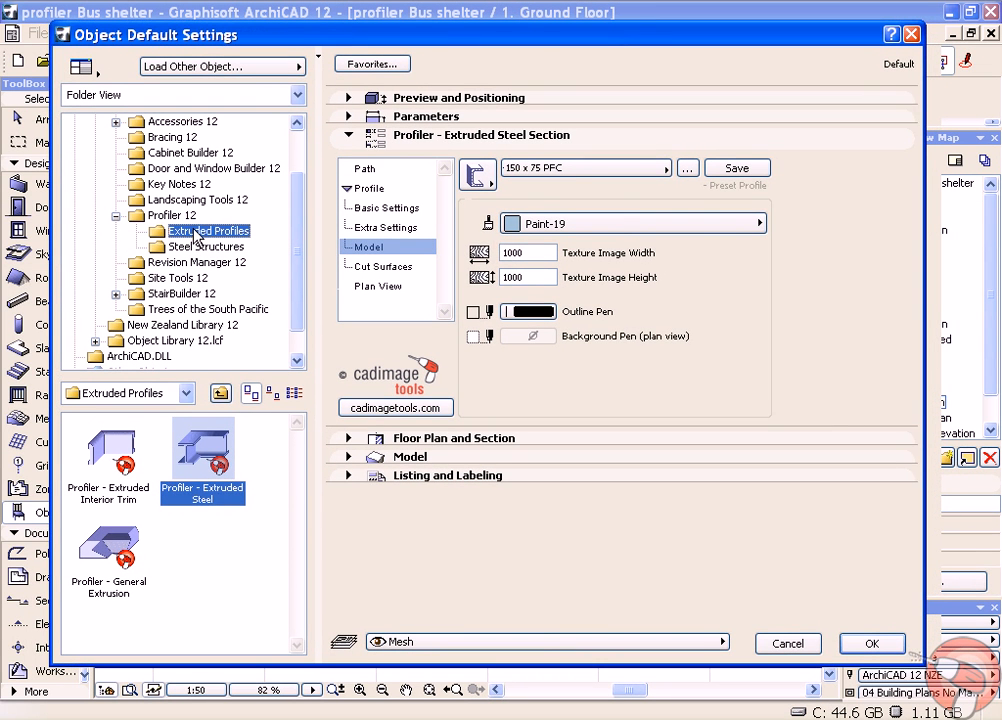
mouse_move(213, 238)
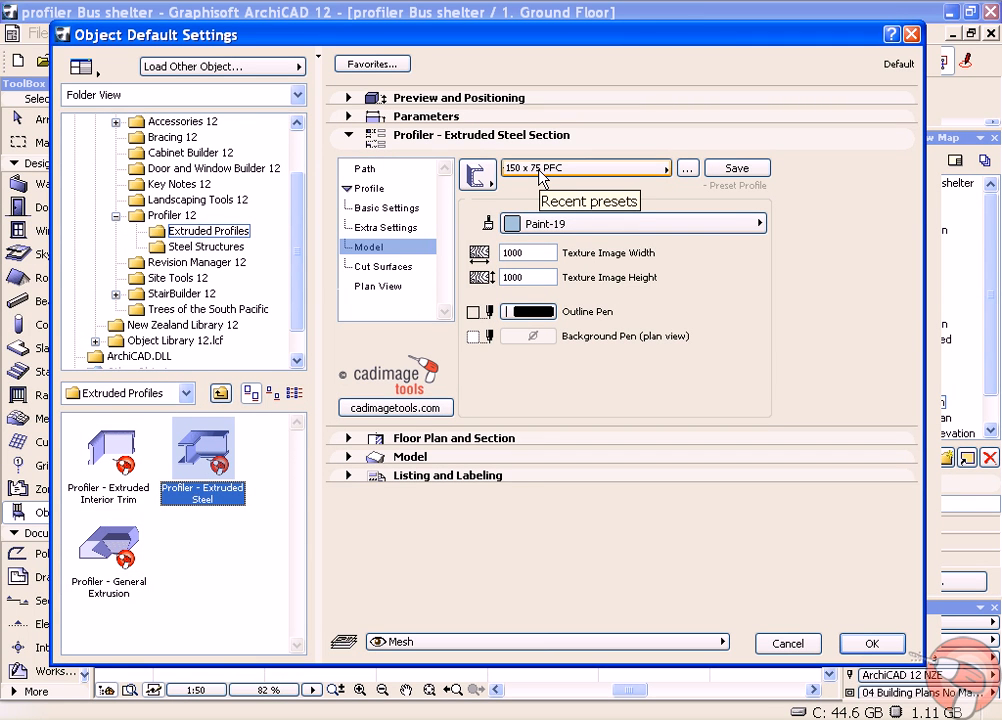
mouse_move(592, 178)
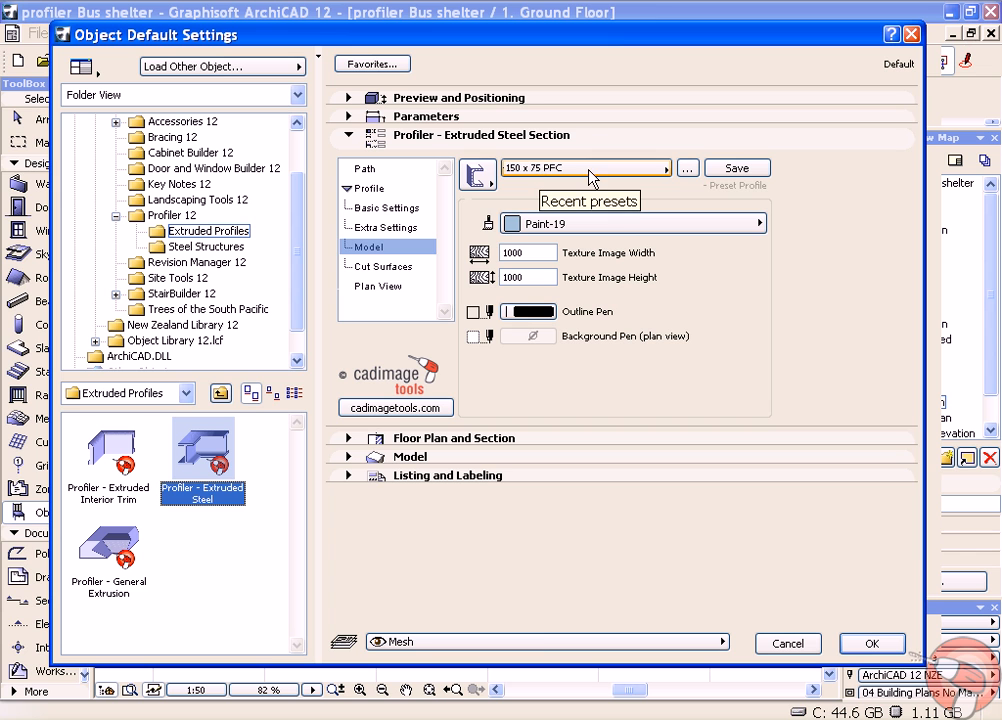
Uncheck Closed Path? on the Extruded Steel Path page.
click(367, 167)
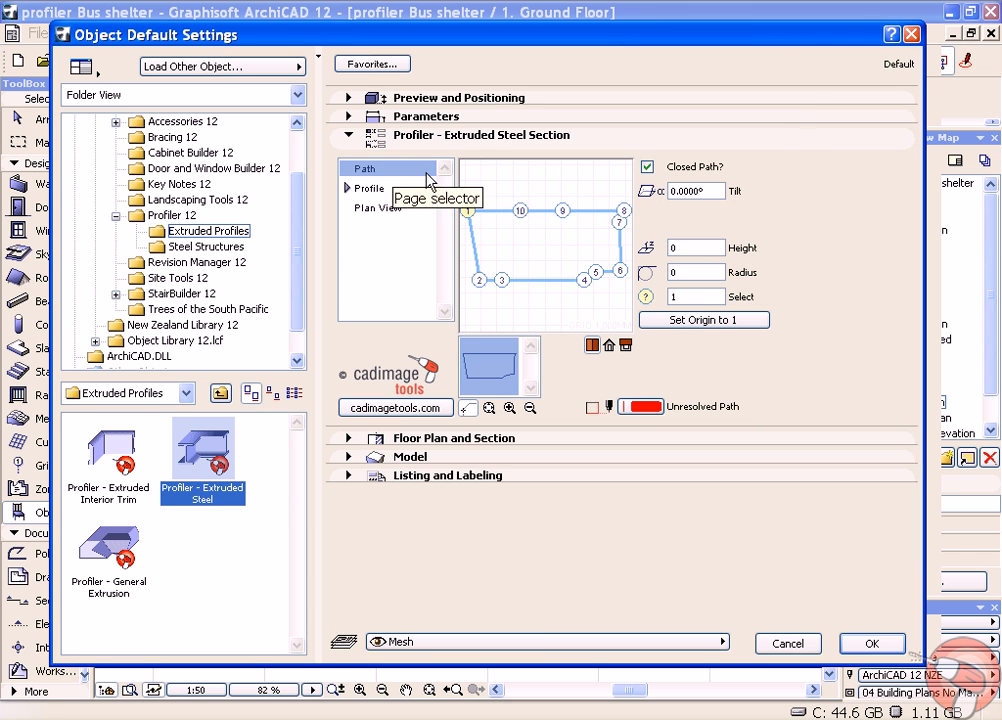
mouse_move(556, 258)
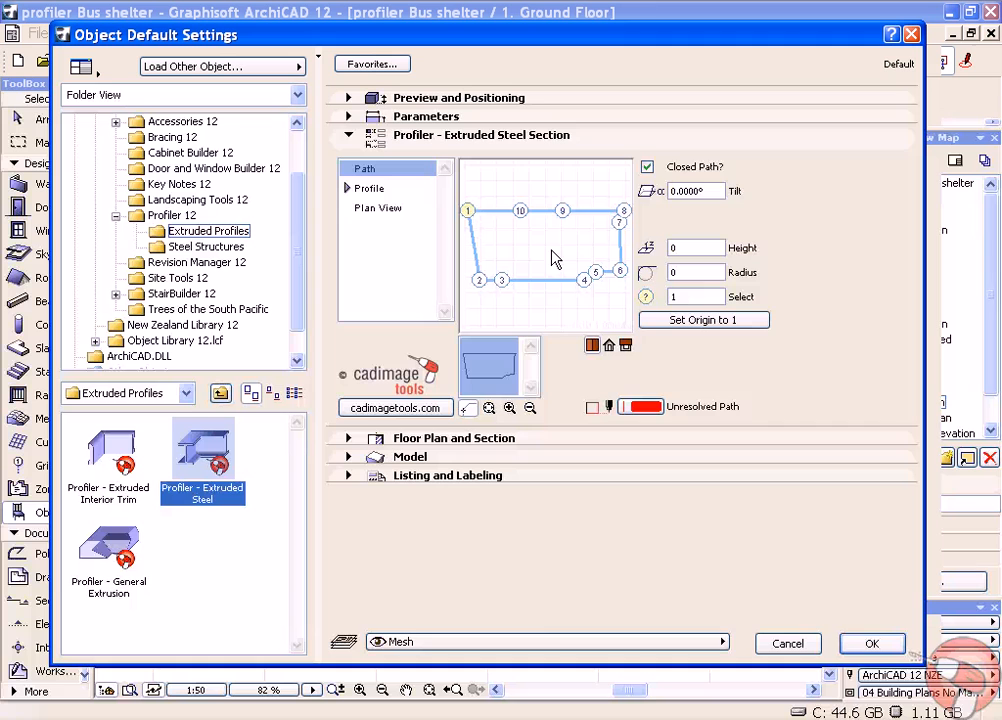
mouse_move(648, 167)
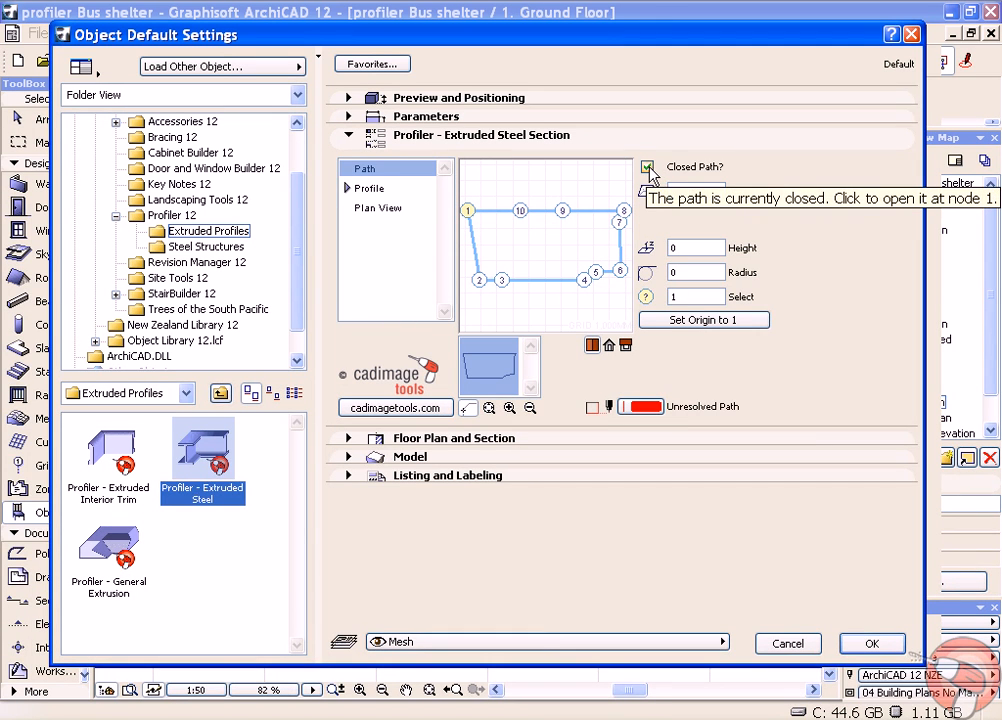
mouse_move(650, 172)
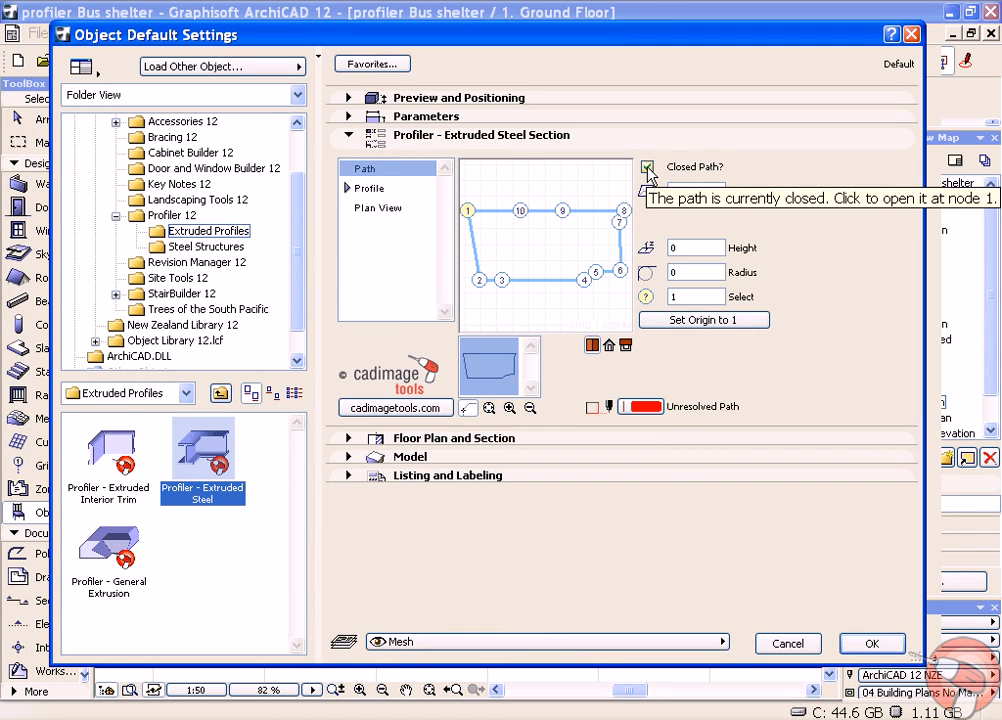
click(647, 167)
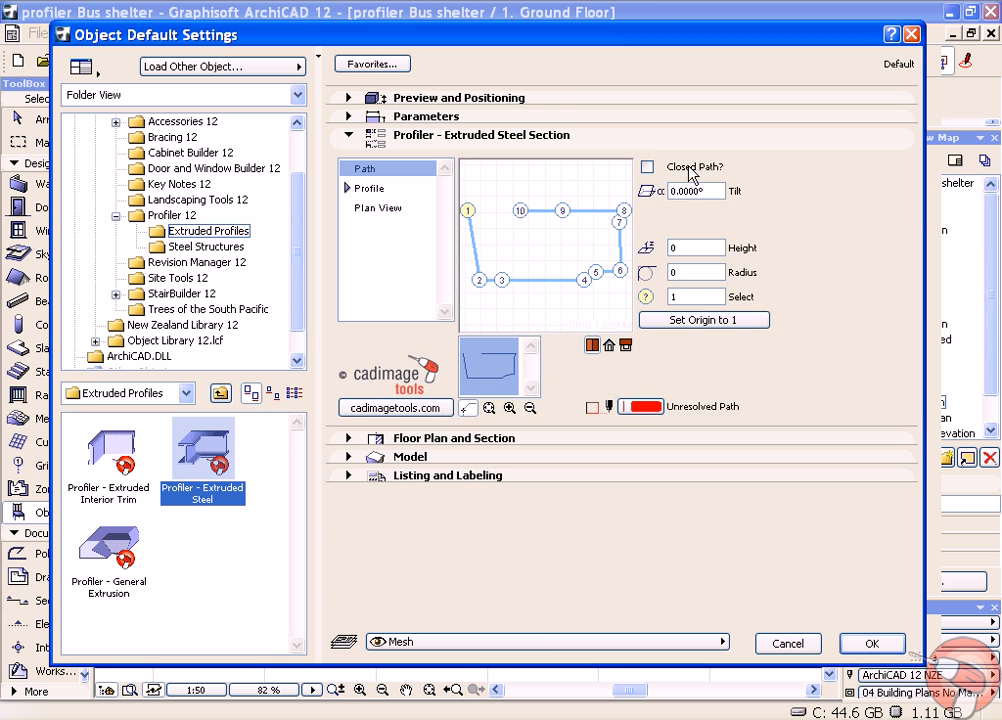
mouse_move(700, 190)
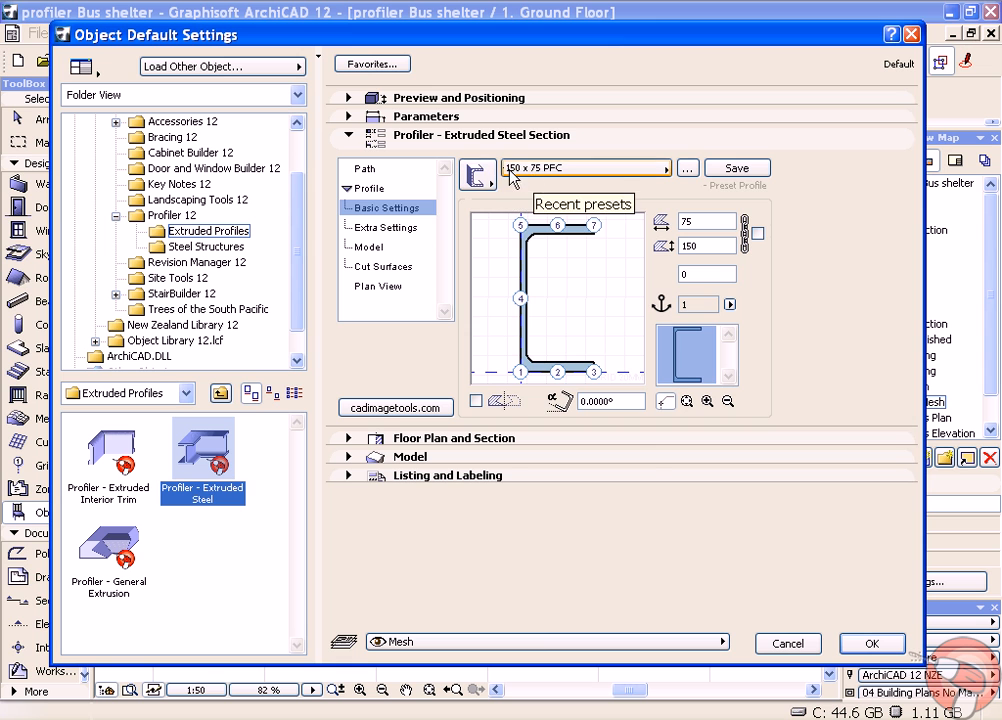
Choose the Channel section shape (150 x 75 PFC) and confirm the settings.
click(478, 175)
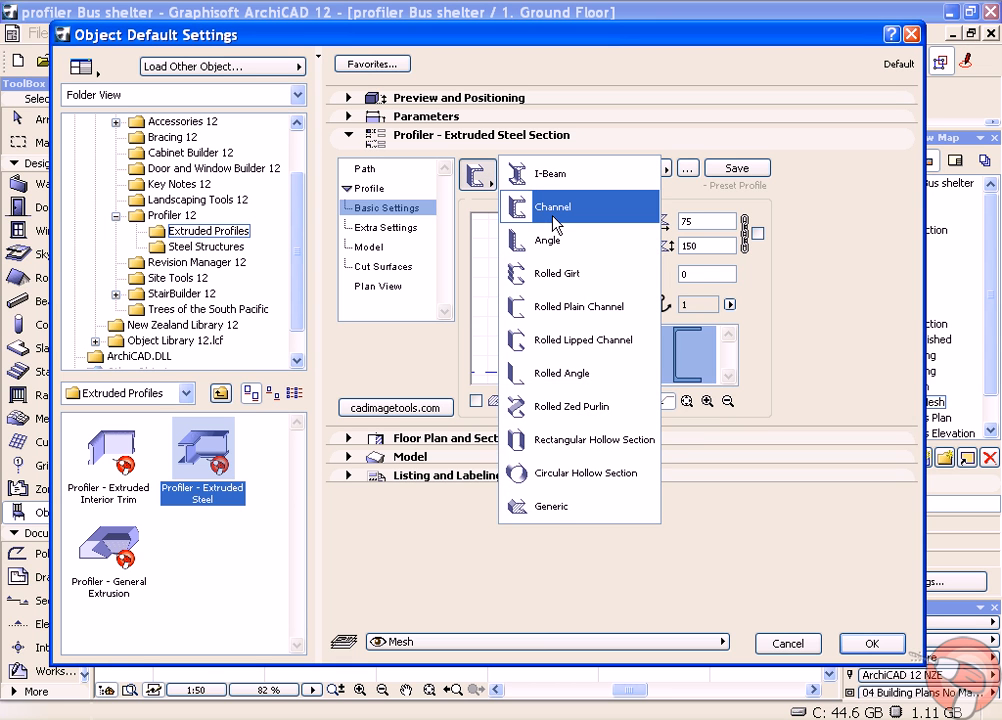
click(553, 206)
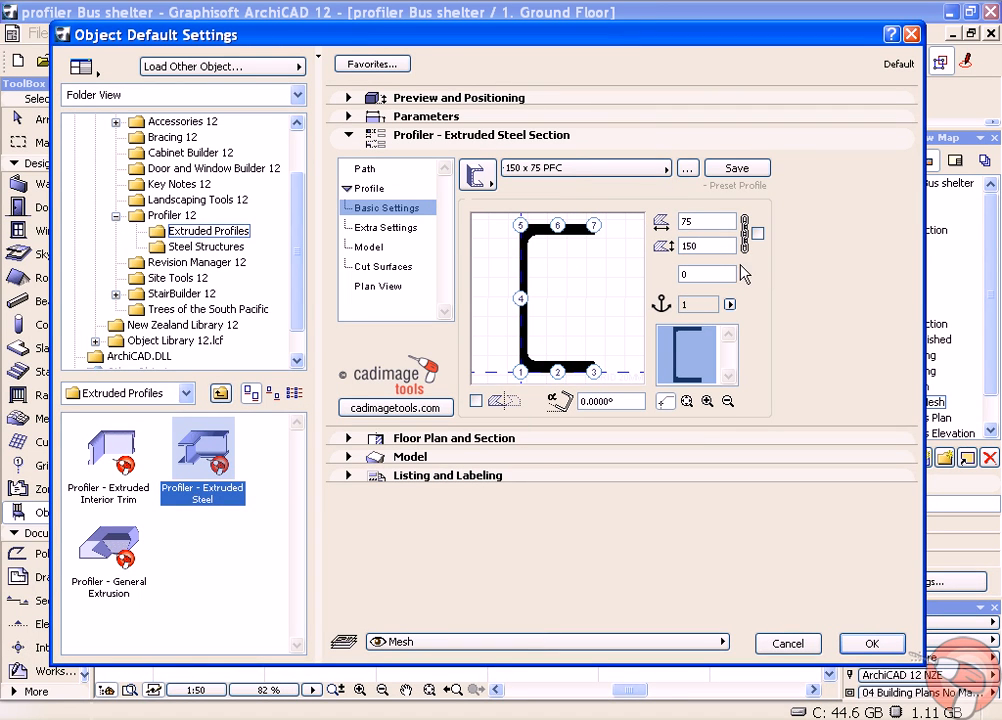
mouse_move(560, 388)
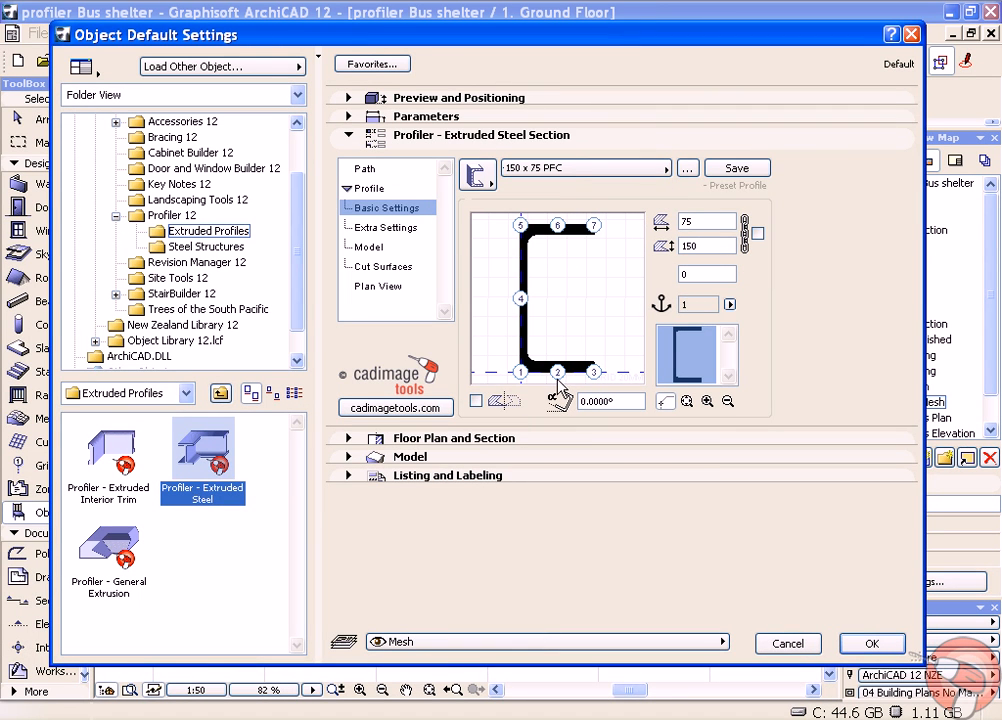
mouse_move(855, 543)
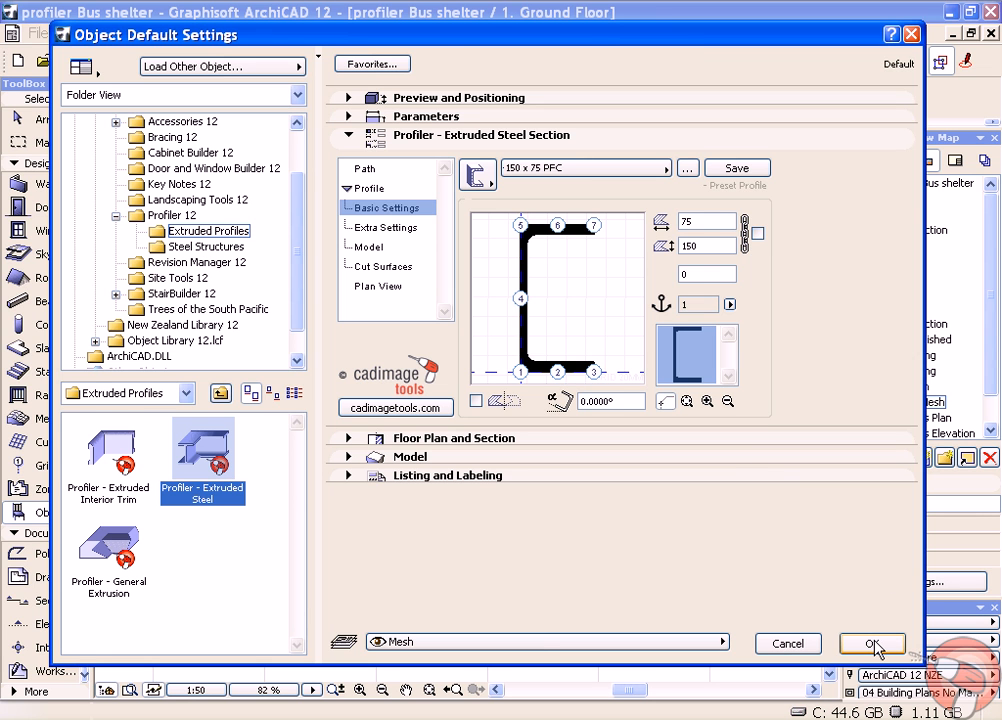
click(871, 643)
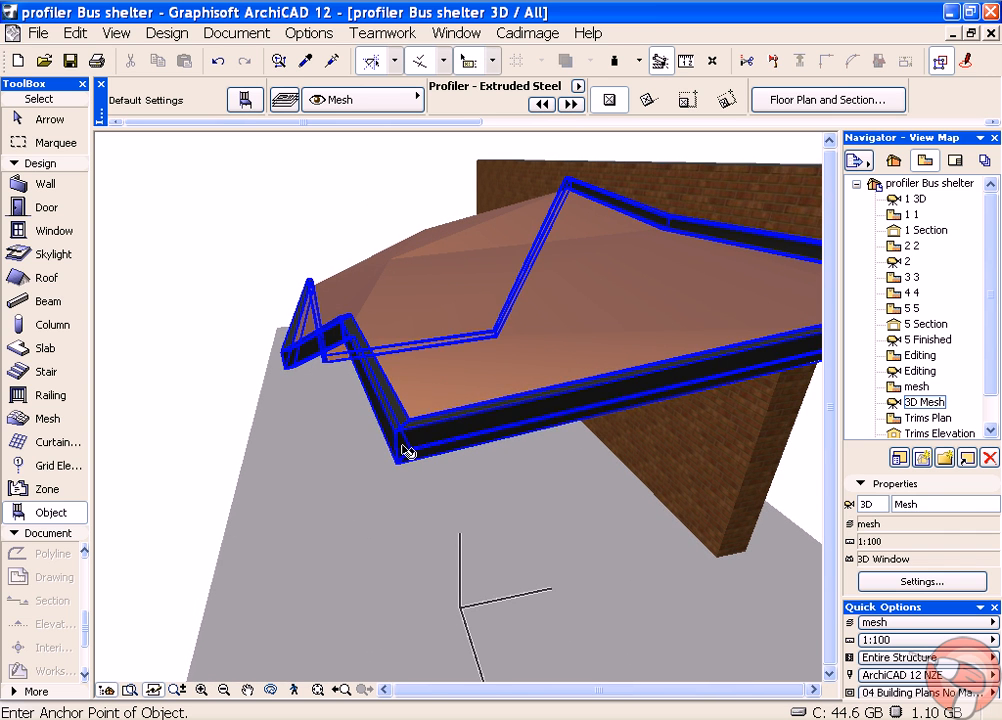
mouse_move(407, 449)
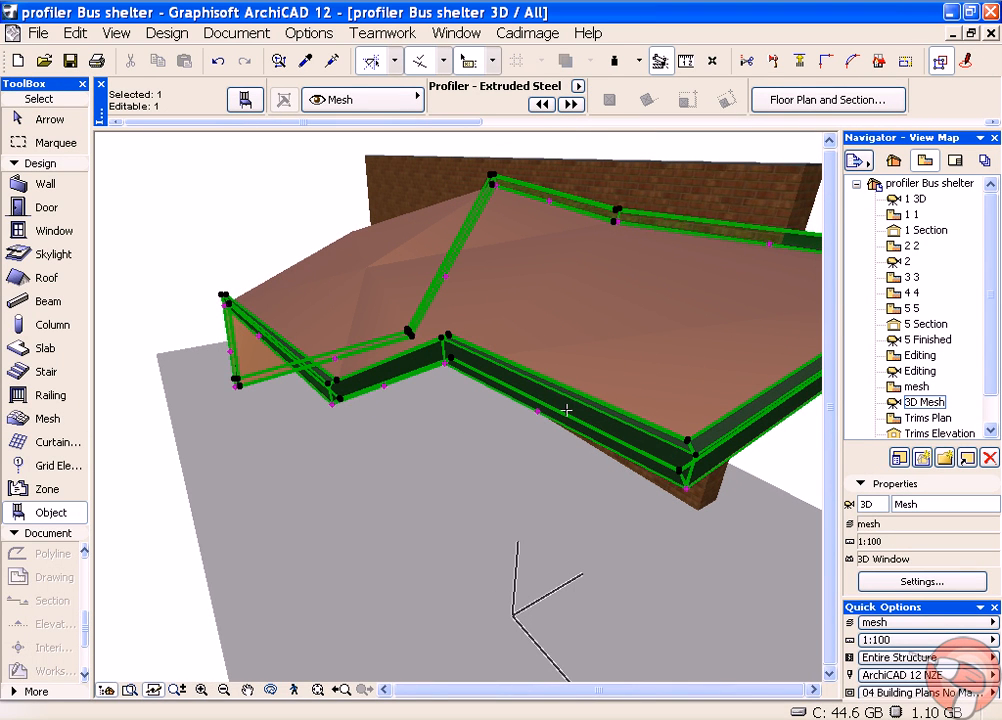
mouse_move(560, 397)
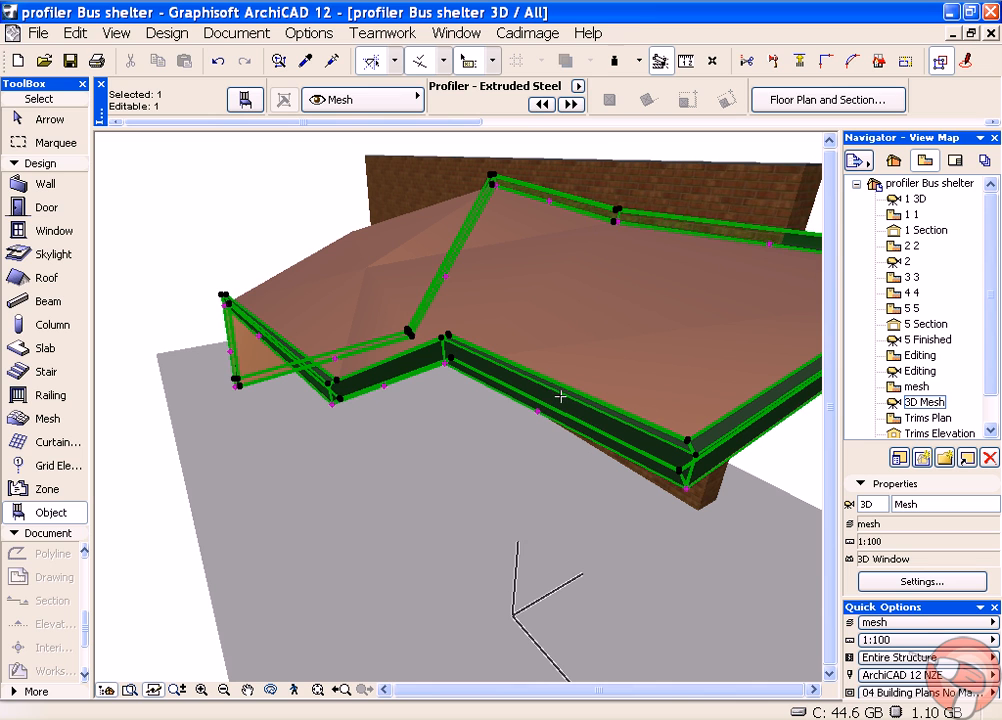
mouse_move(565, 343)
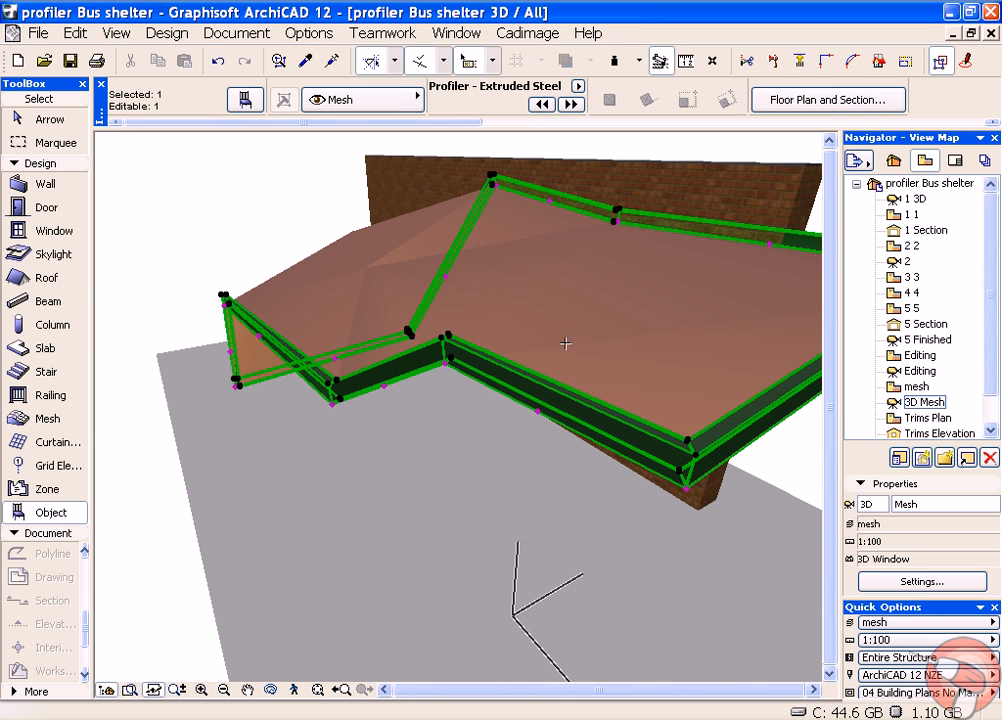
mouse_move(618, 286)
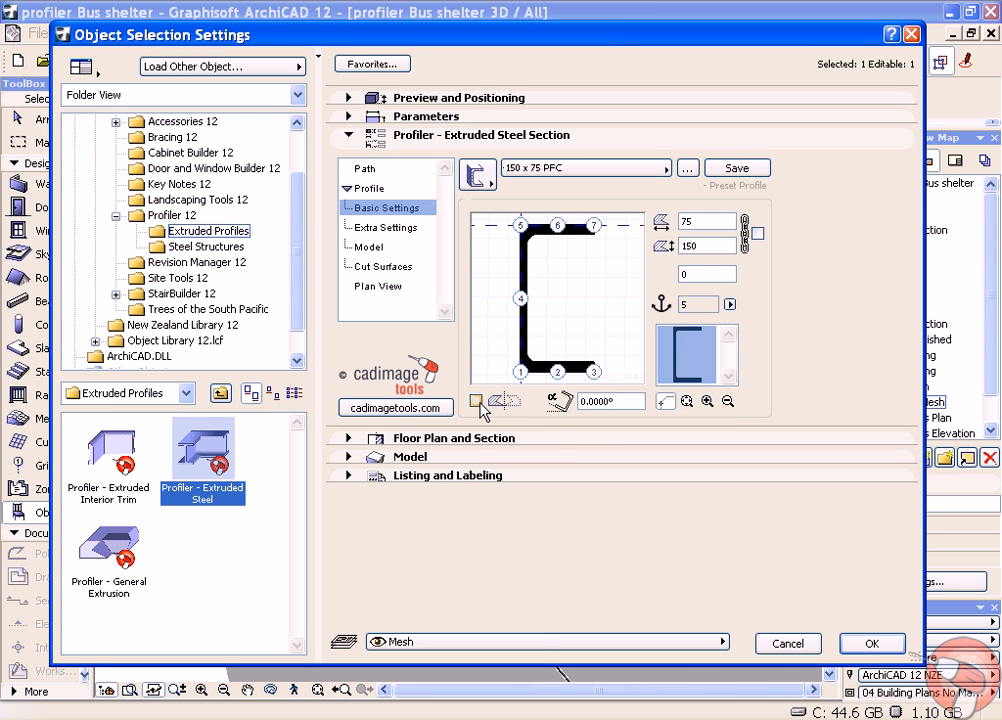
Set the channel's anchor to profile point 5, the top-left corner.
click(477, 400)
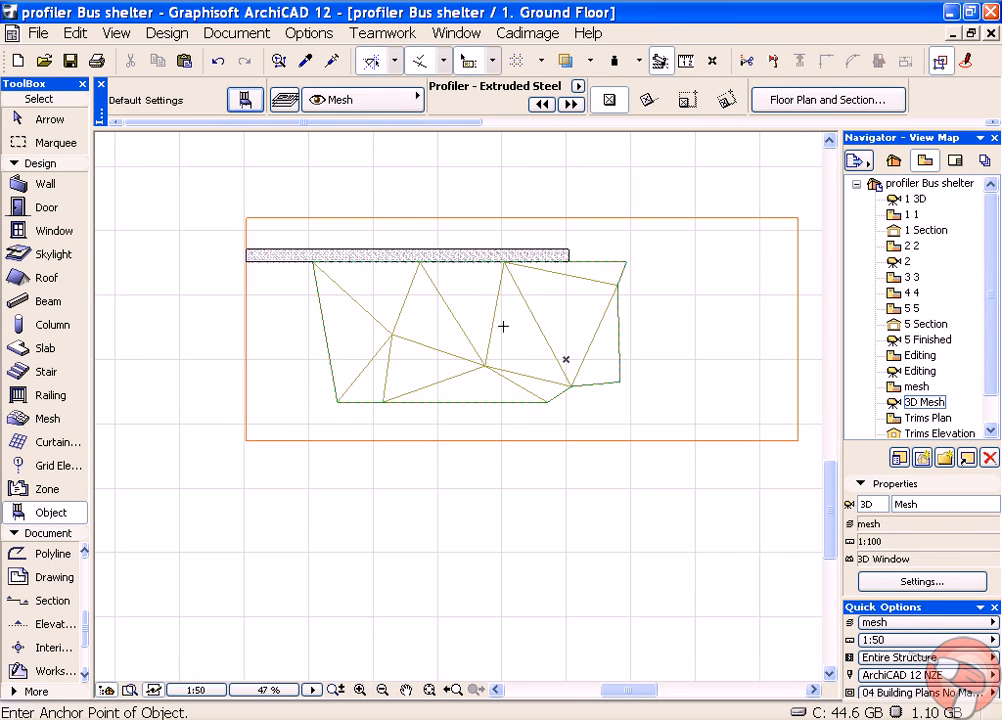
Select the steel channel on the plan and turn on XY Edit Mode.
click(527, 33)
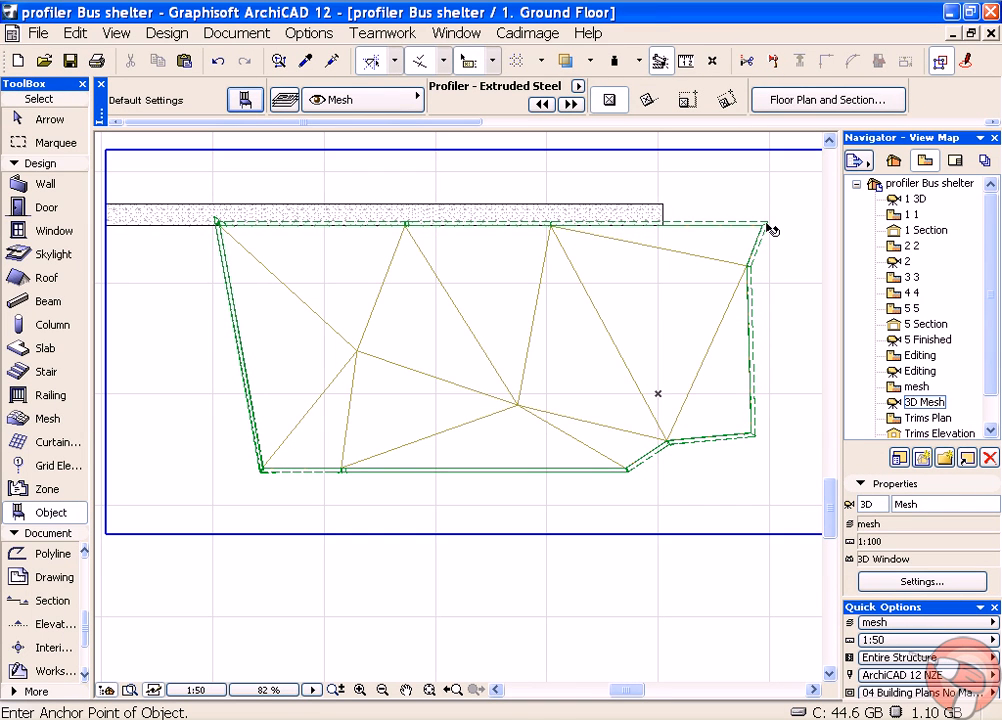
click(760, 225)
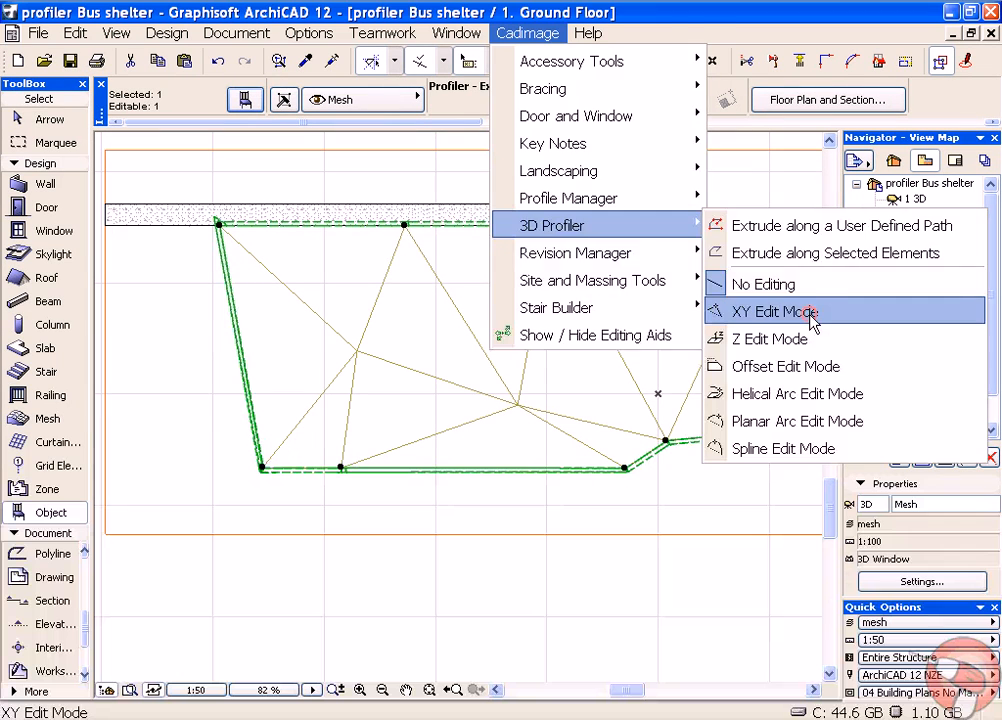
click(774, 311)
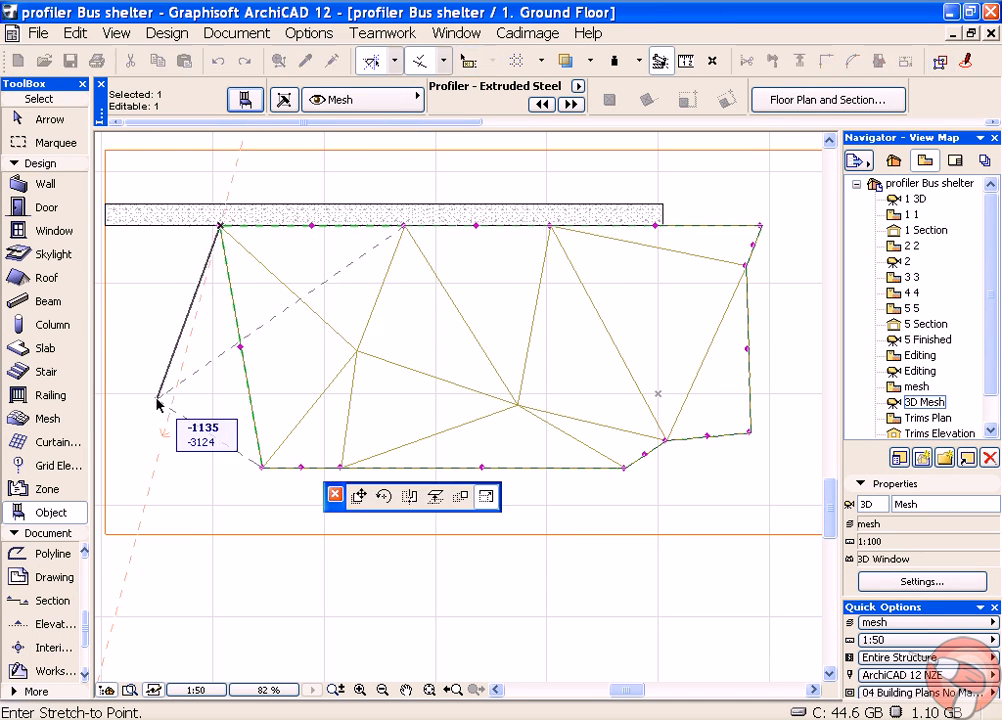
mouse_move(144, 381)
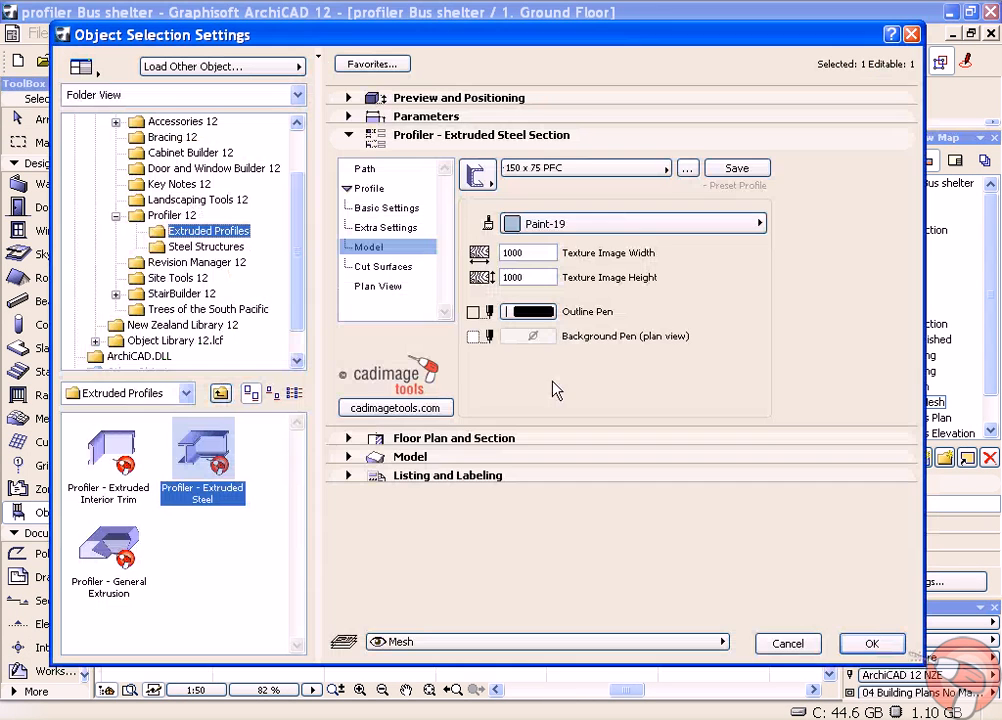
Uncheck Closed Path for the selected channel and confirm with OK.
click(363, 167)
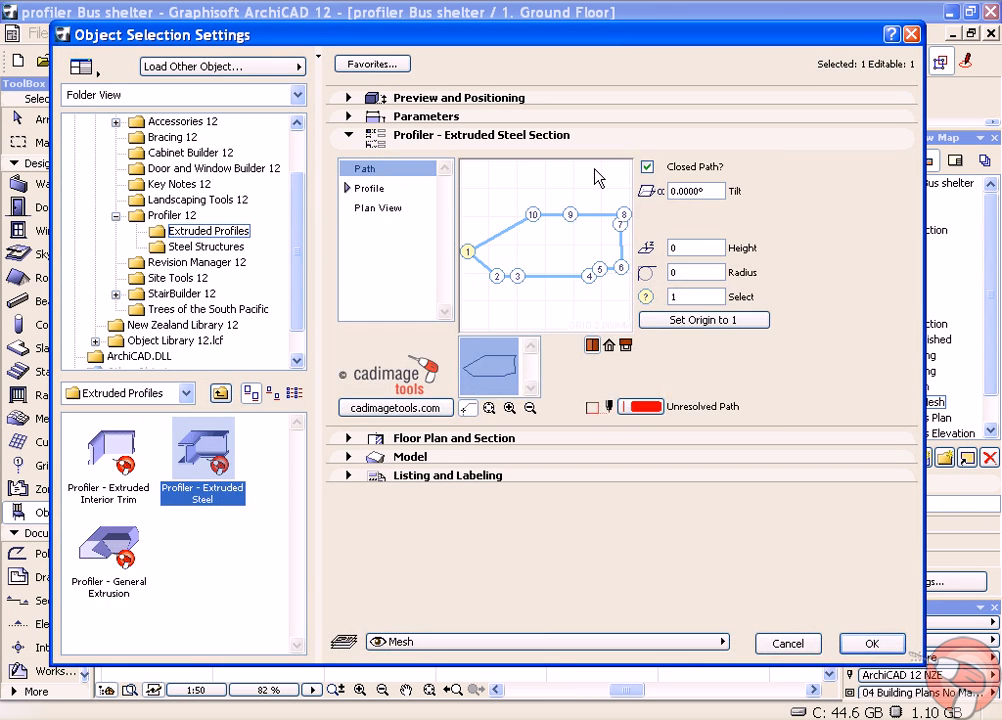
click(647, 166)
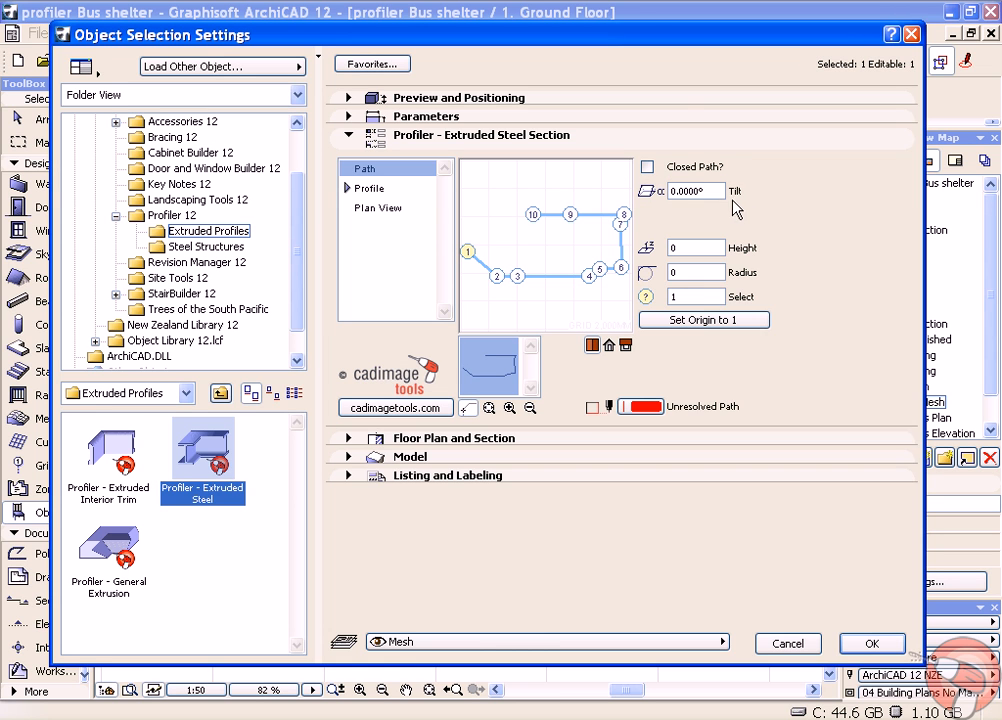
mouse_move(490, 253)
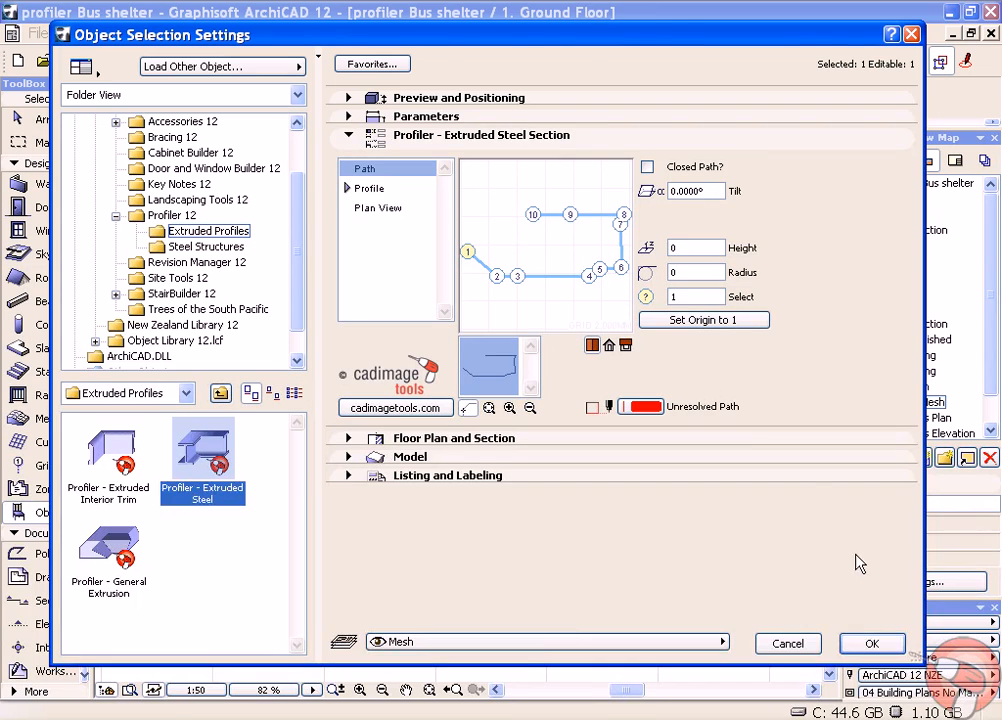
click(871, 643)
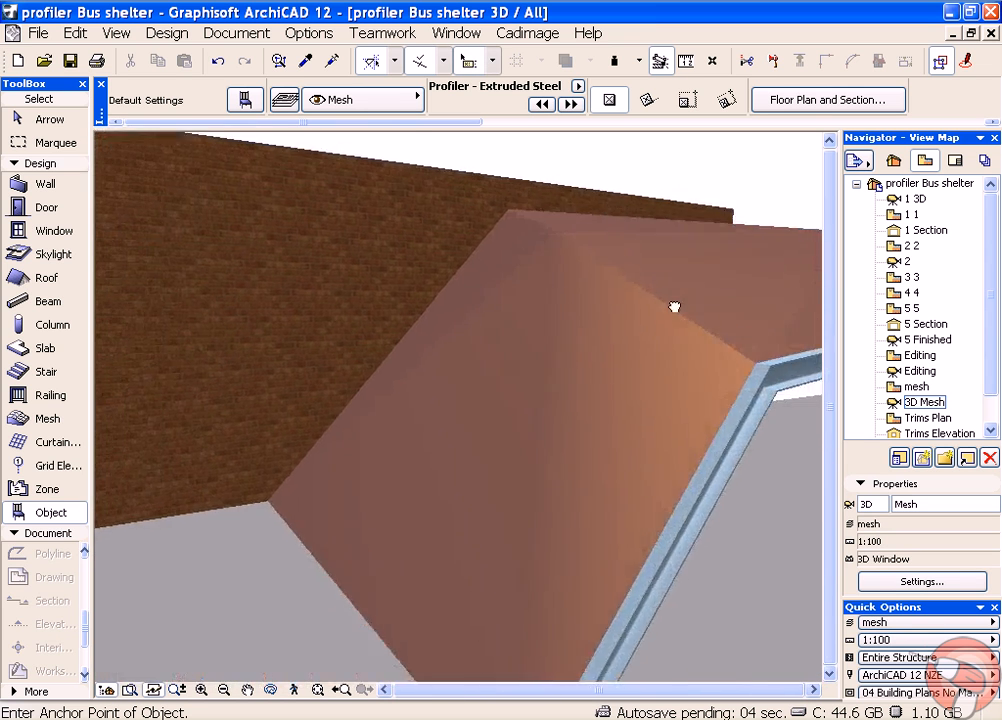
Orbit around the canopy's sloping edge and select the steel channel.
drag(675, 307, 592, 213)
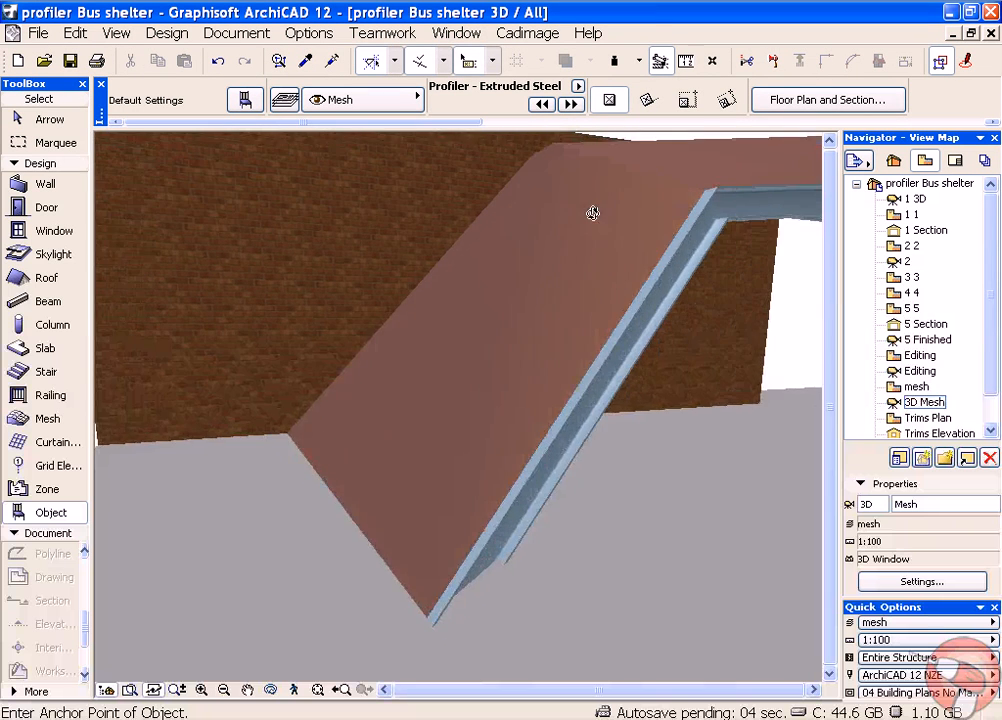
click(590, 213)
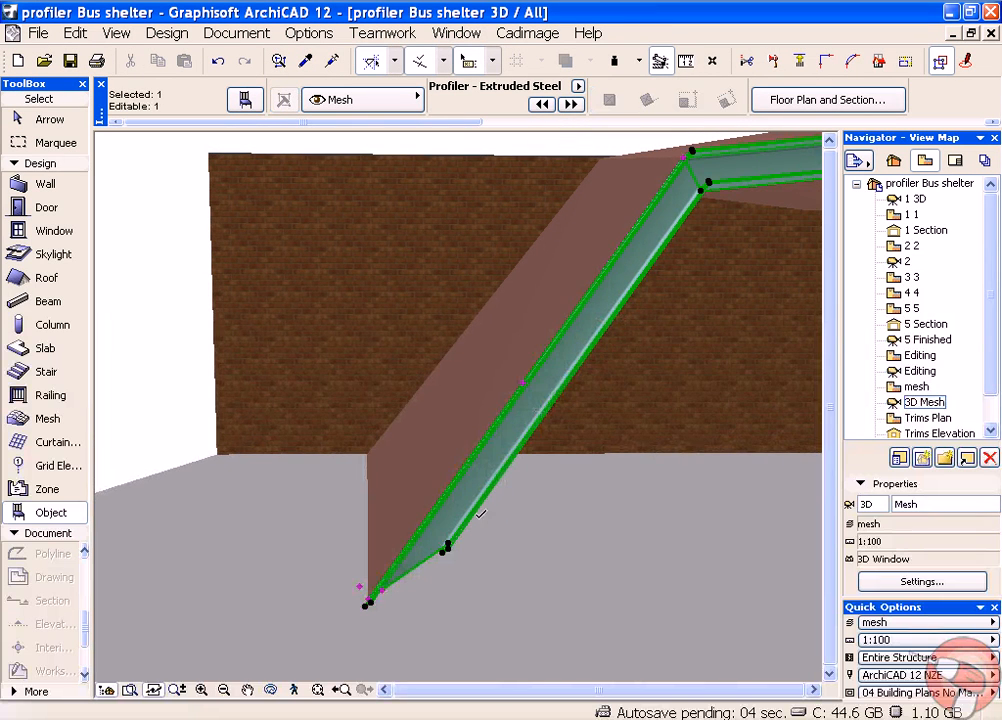